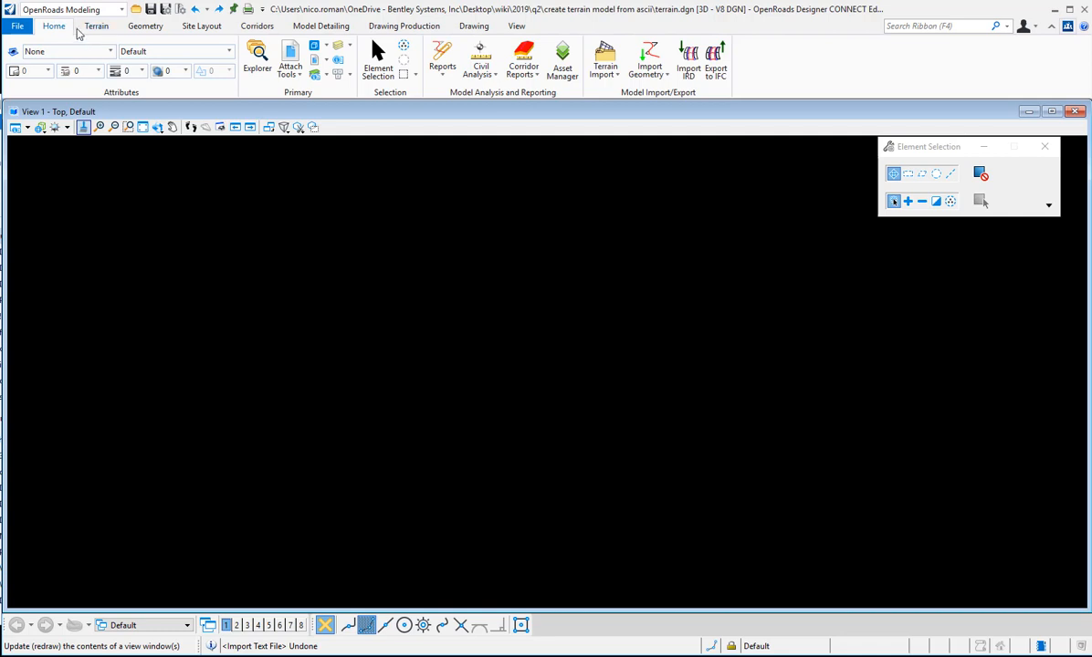
mouse_move(96, 25)
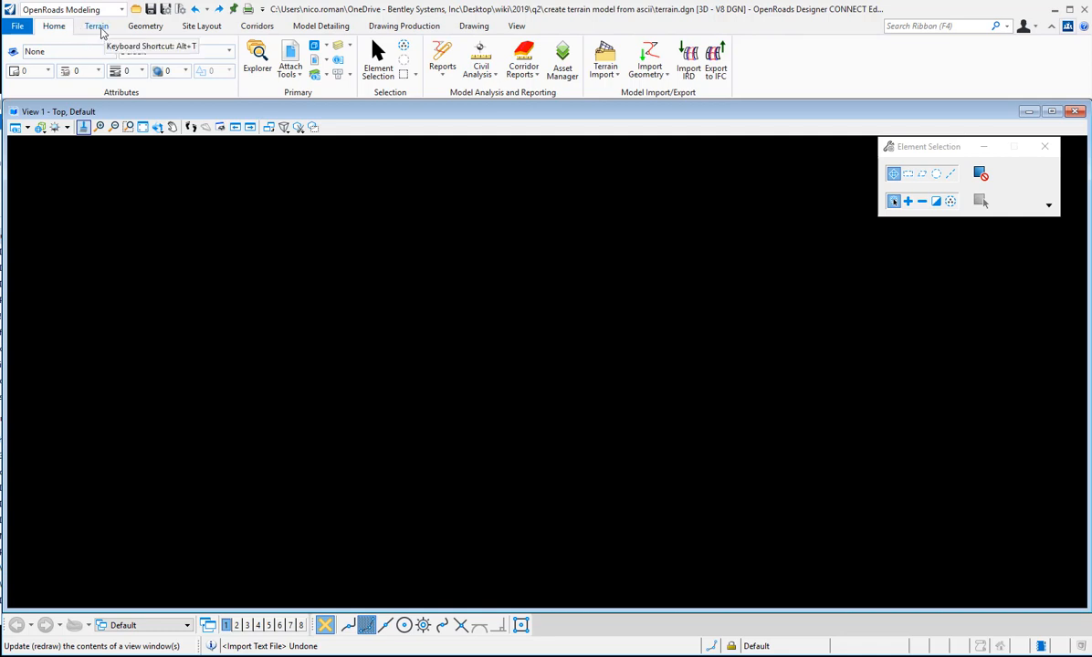
- Show the Terrain tools and list the additional terrain creation methods
left_click(96, 25)
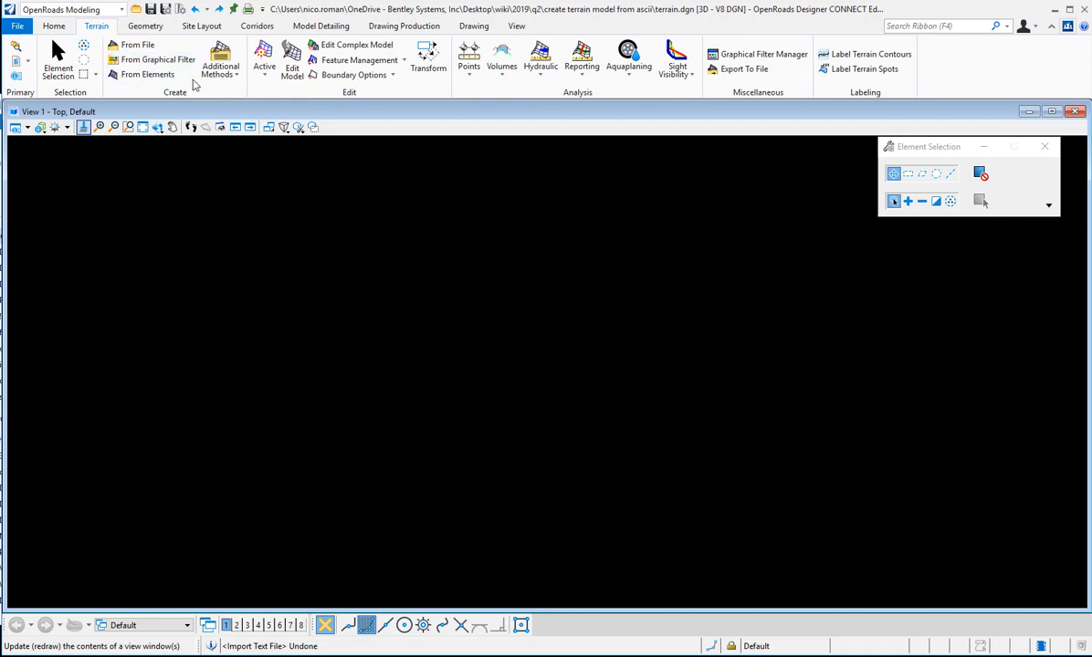
mouse_move(180, 100)
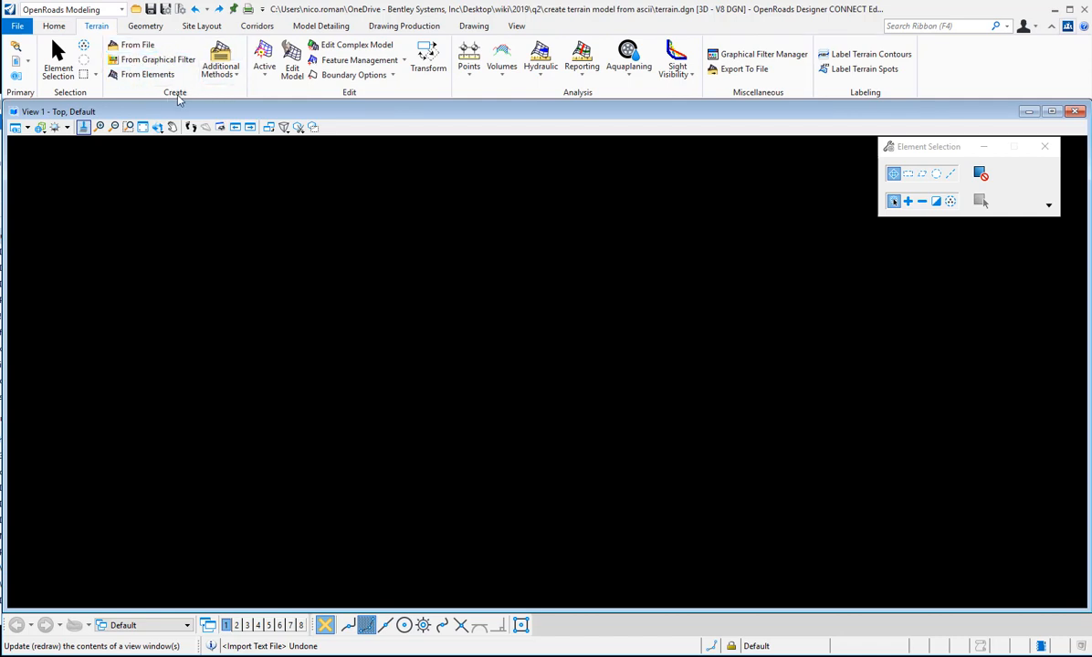
mouse_move(247, 87)
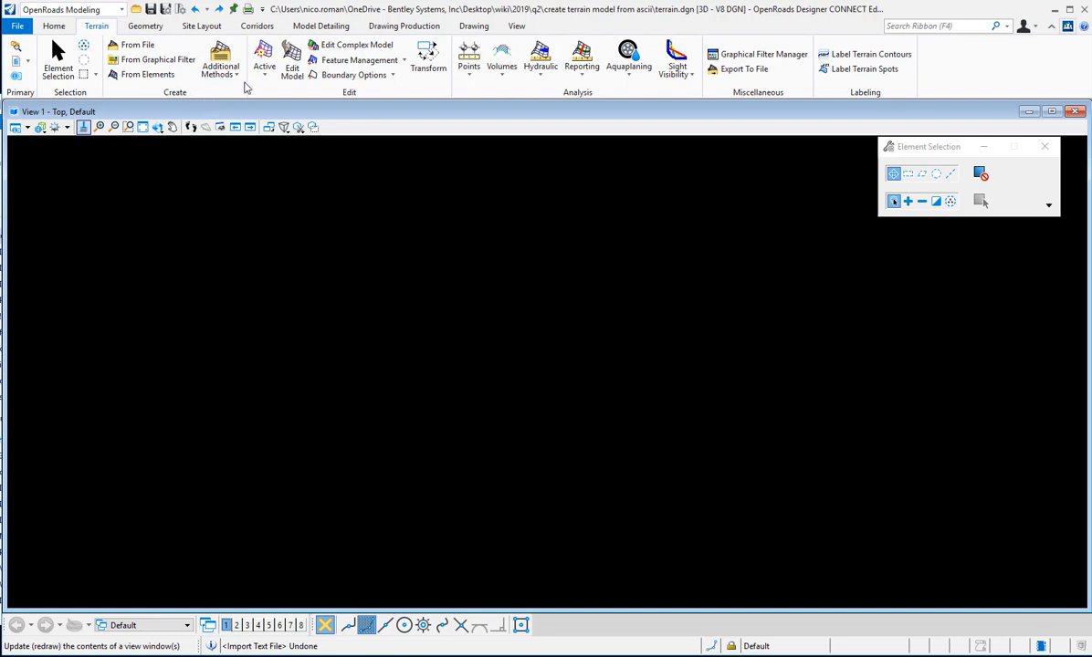
left_click(219, 64)
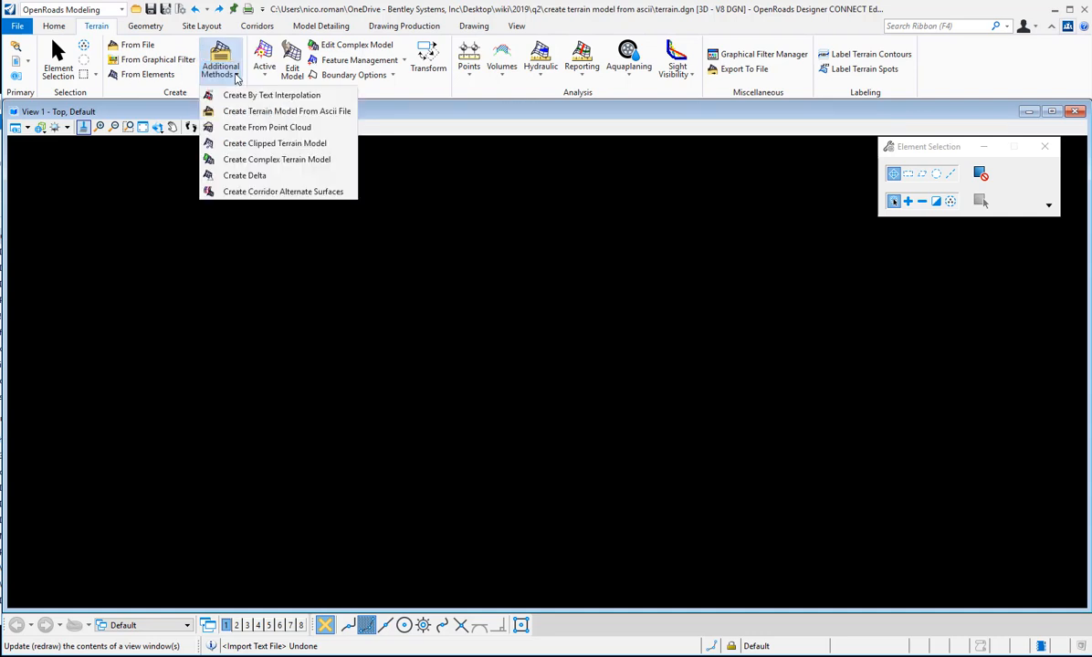
mouse_move(287, 110)
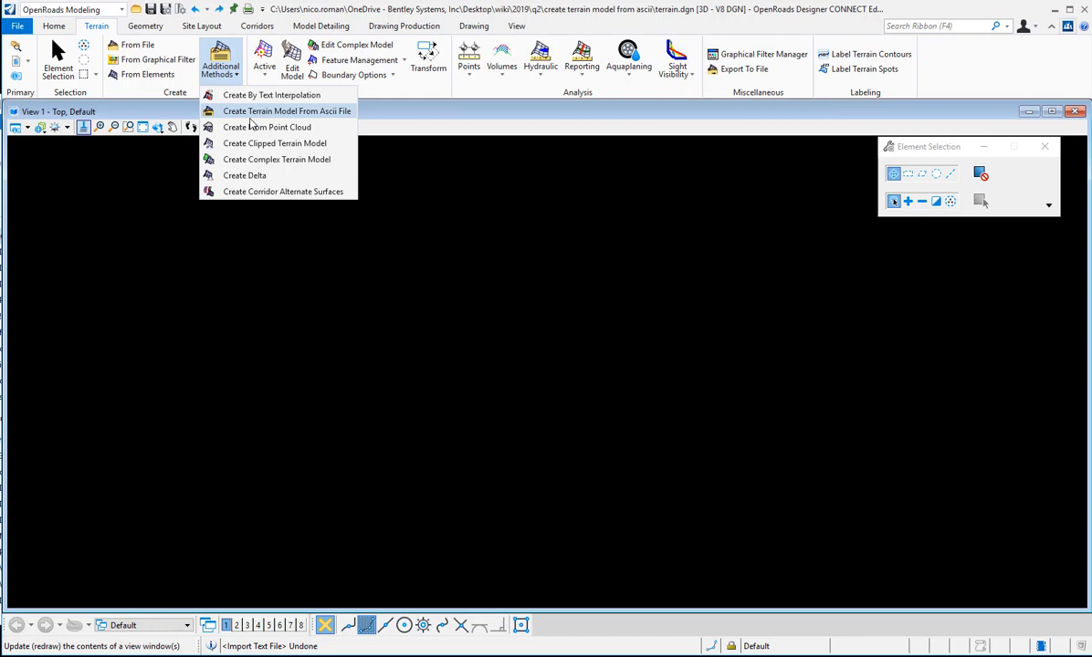
mouse_move(307, 118)
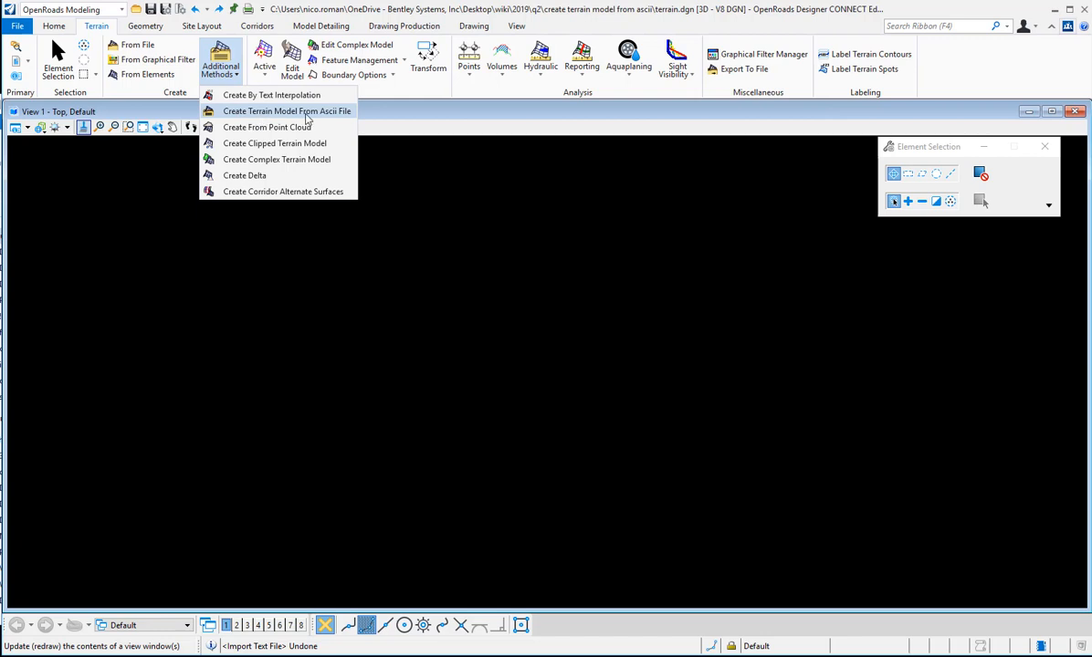
- Start Create Terrain Model From Ascii File using the ascii.txt point file
left_click(285, 111)
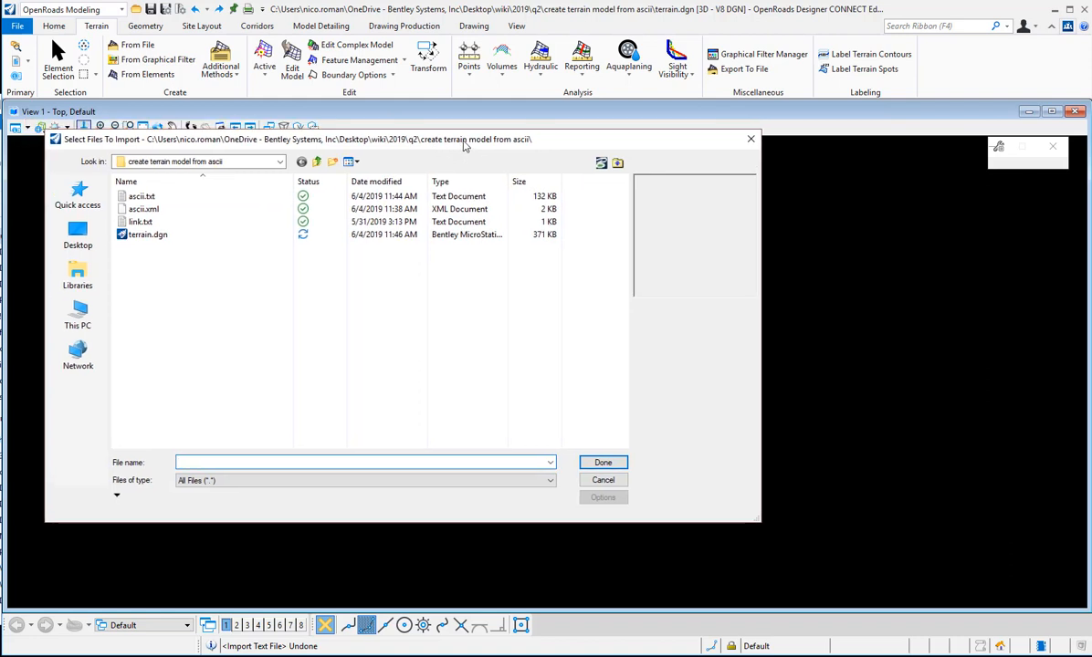
left_click(147, 196)
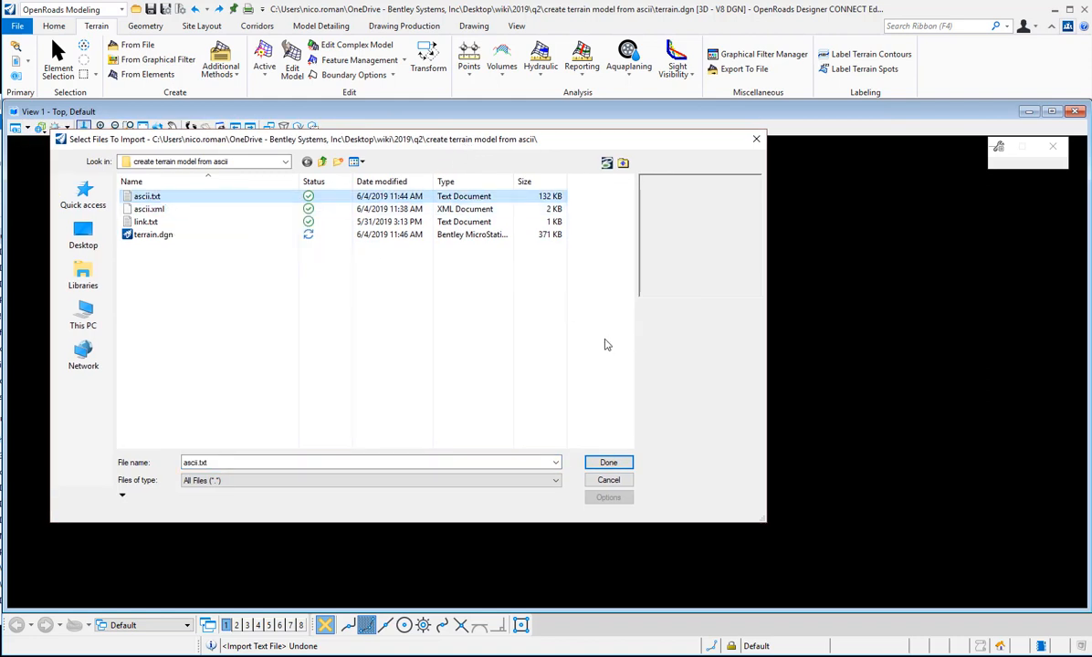
left_click(608, 462)
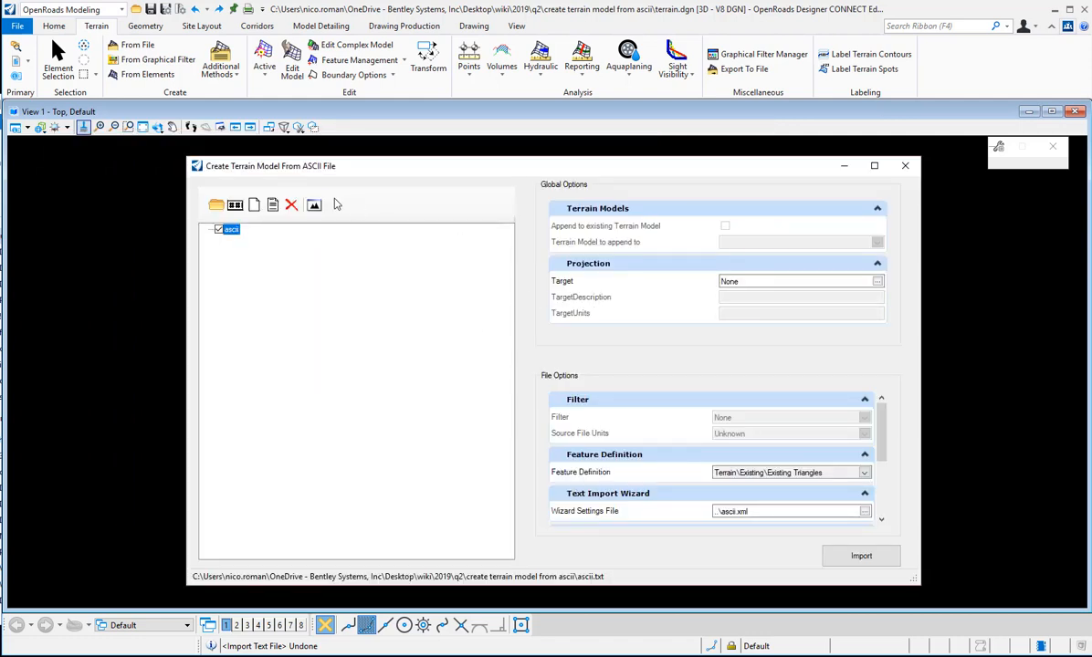
mouse_move(272, 204)
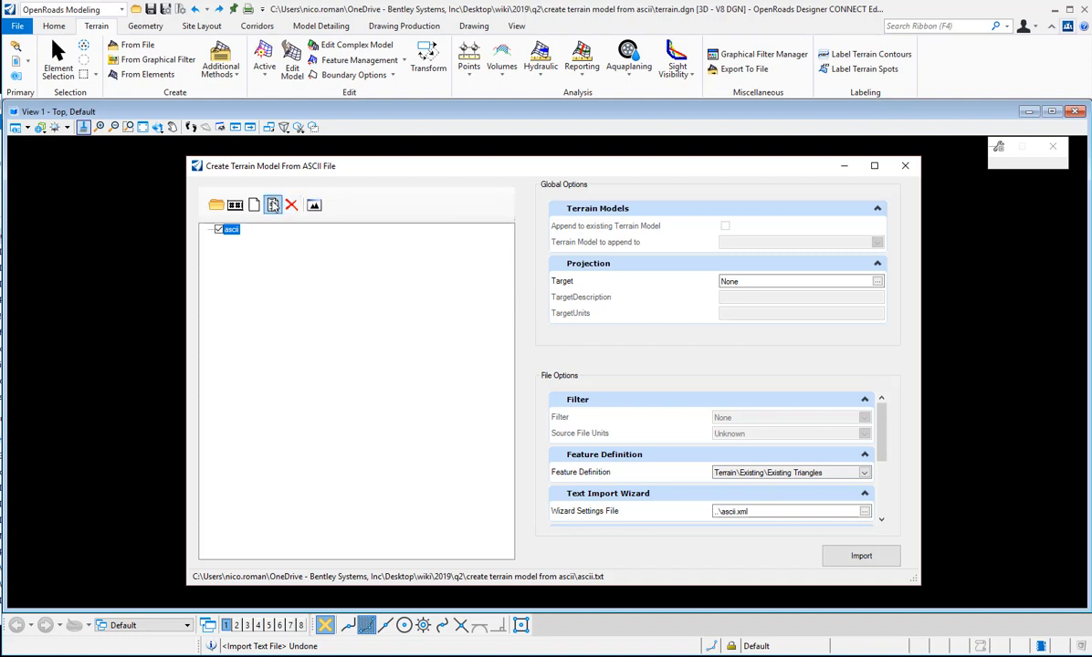
mouse_move(254, 205)
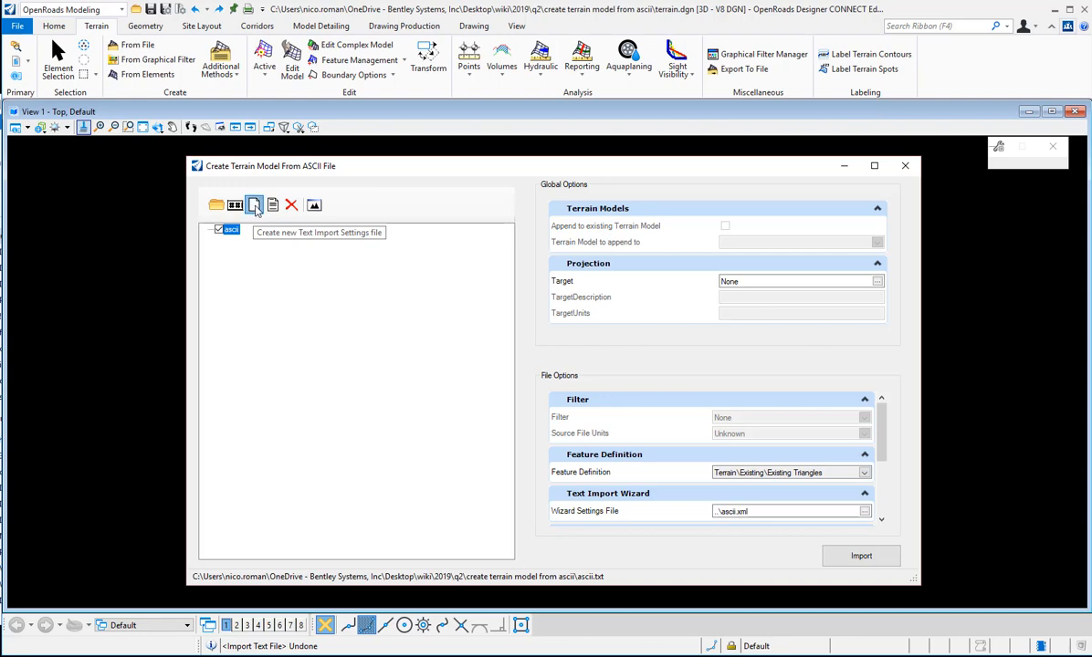
- Create a new text import settings file and advance to its Columns page
left_click(254, 205)
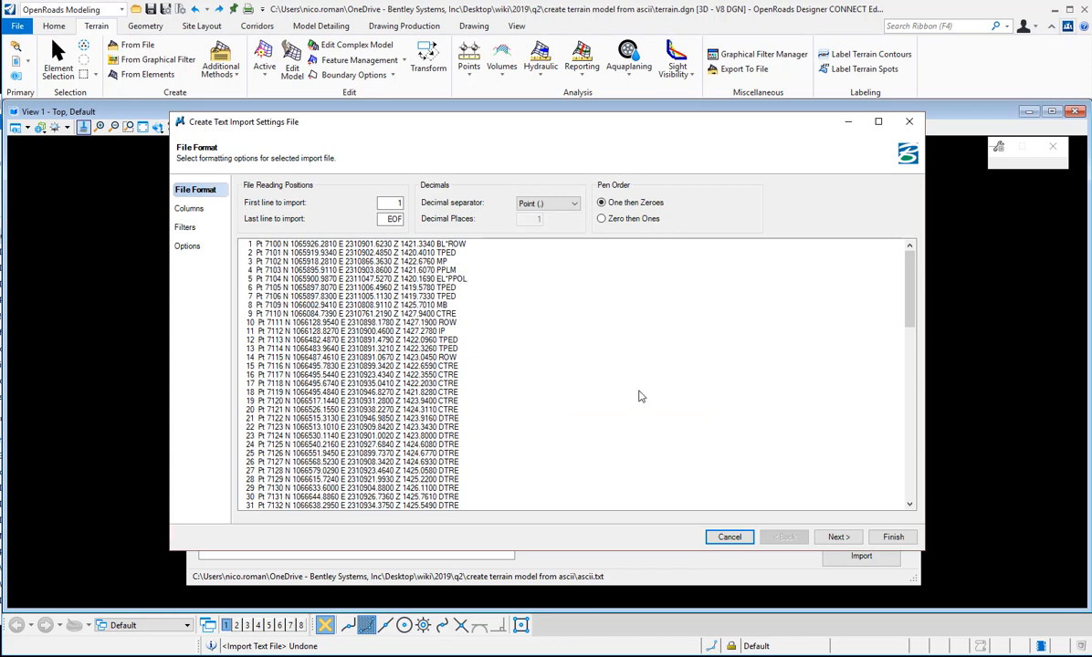
left_click(837, 536)
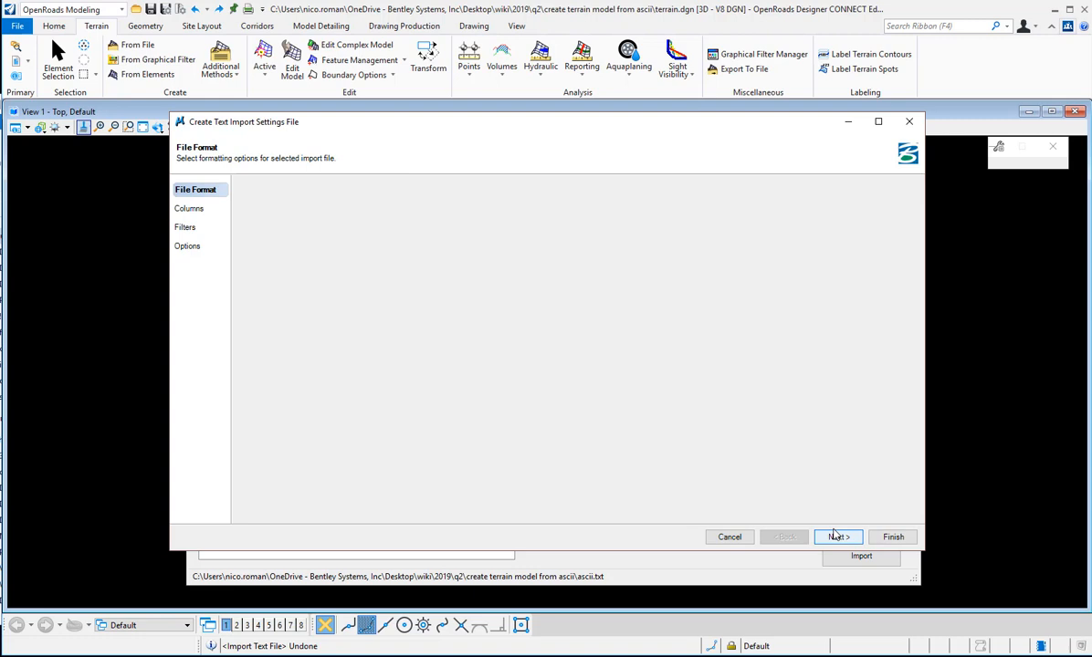
left_click(837, 537)
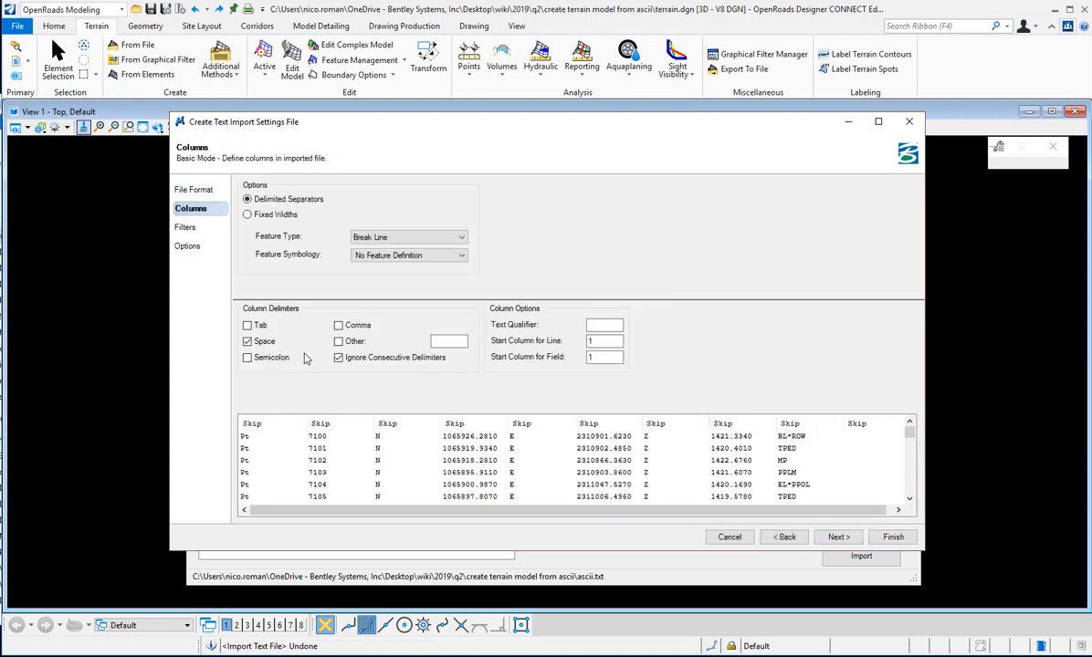
mouse_move(260, 443)
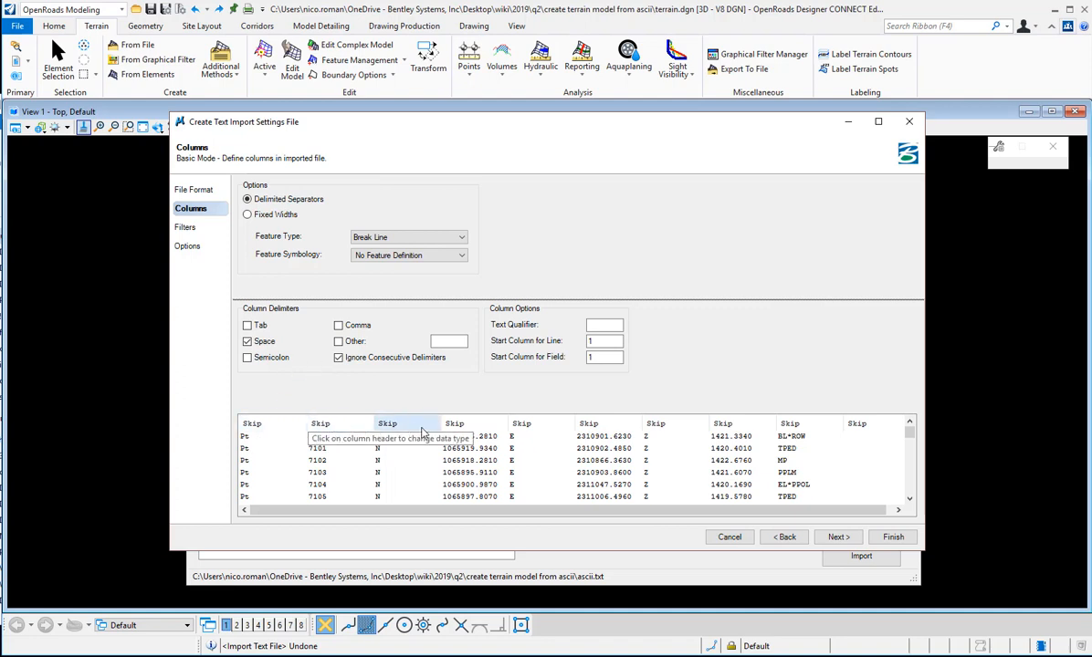
mouse_move(470, 429)
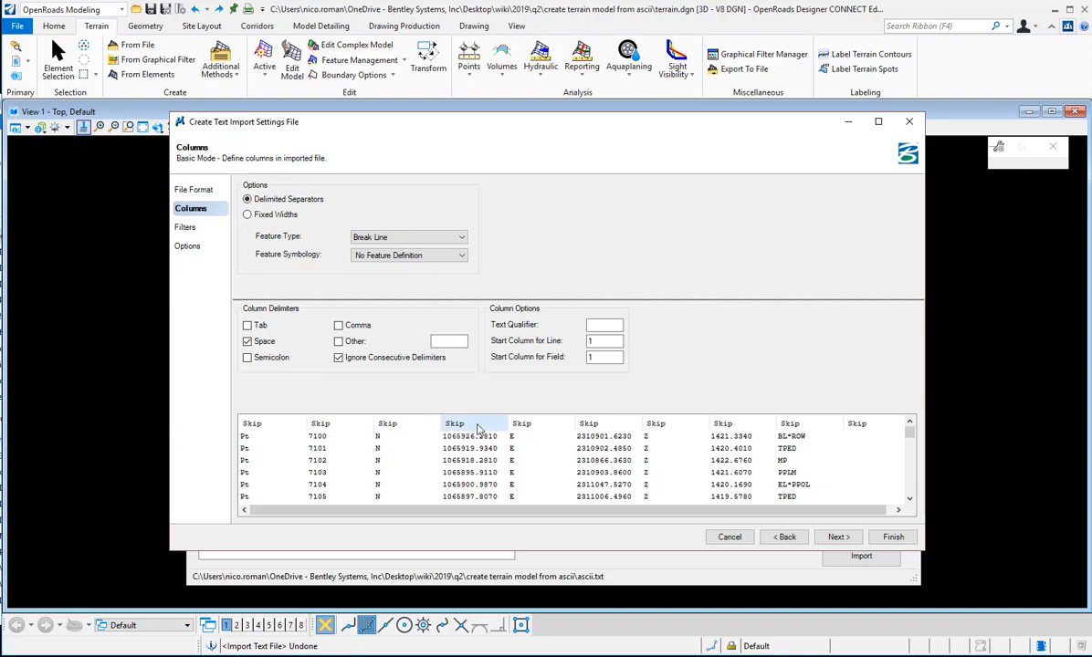
- Assign Northing, Easting and Elevation to the point columns and finish the wizard
left_click(499, 421)
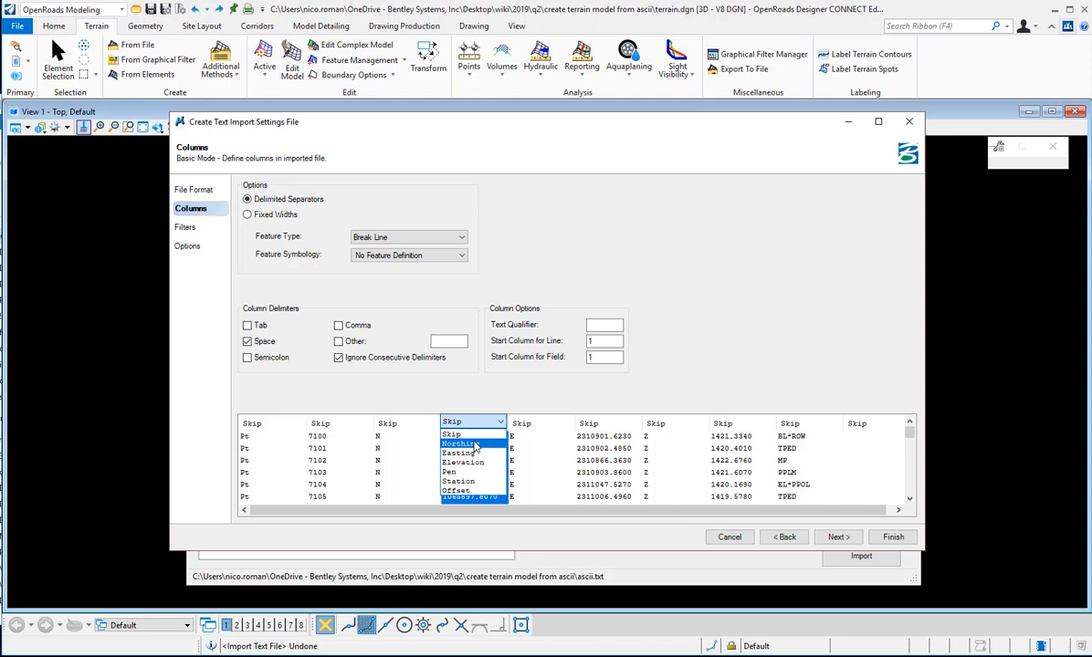
left_click(459, 443)
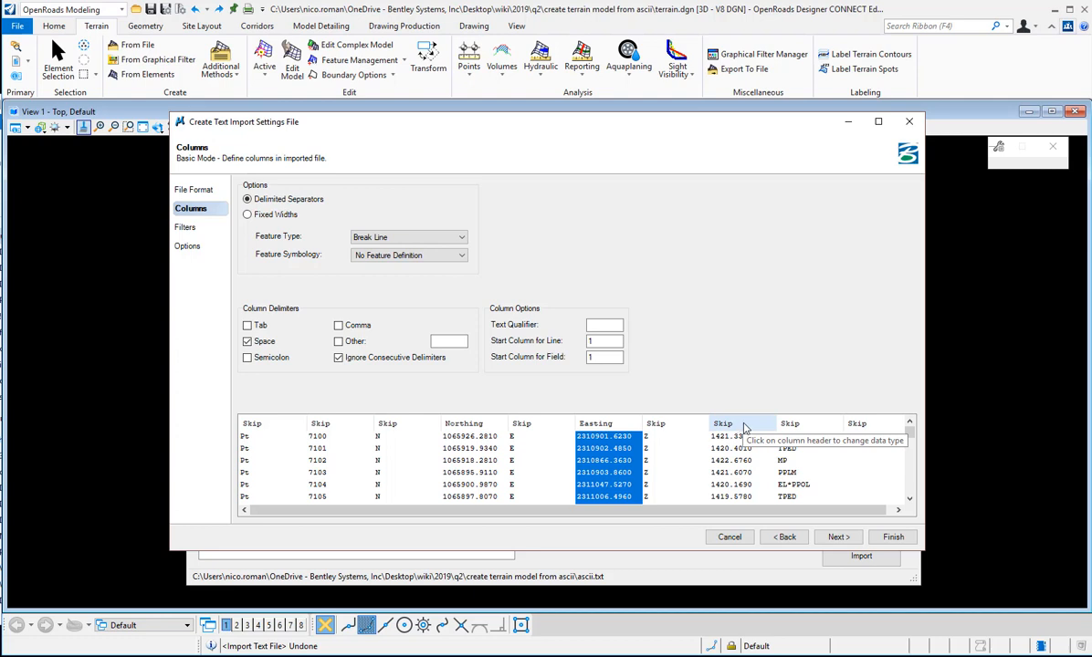
left_click(768, 421)
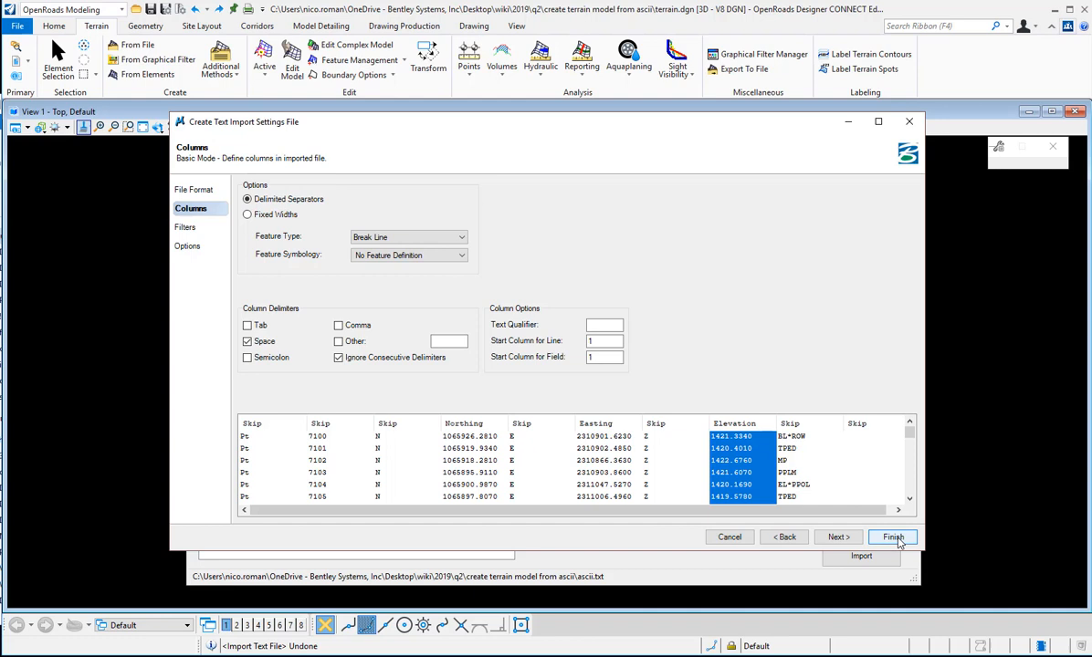
left_click(893, 536)
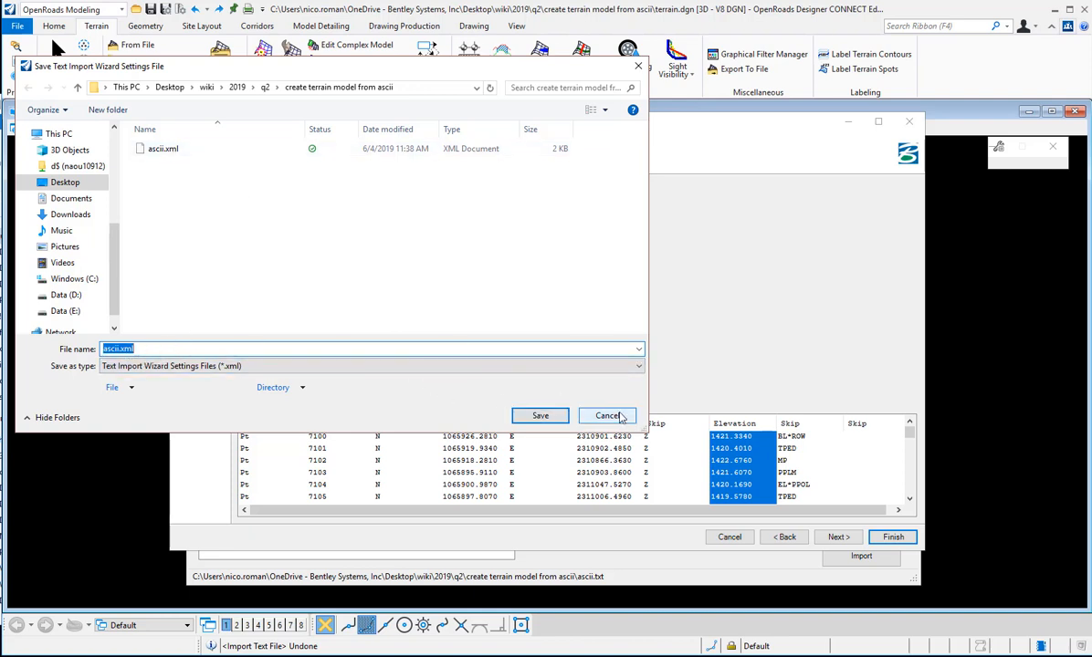
- Save the wizard settings as ascii.xml, replacing the existing file
left_click(607, 415)
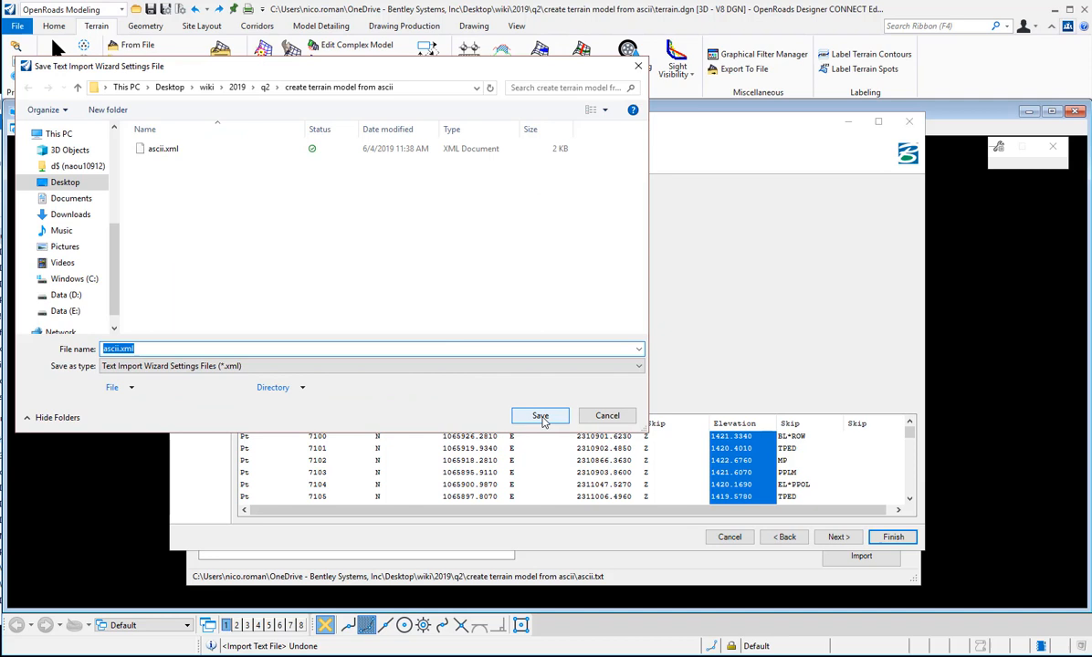
left_click(539, 415)
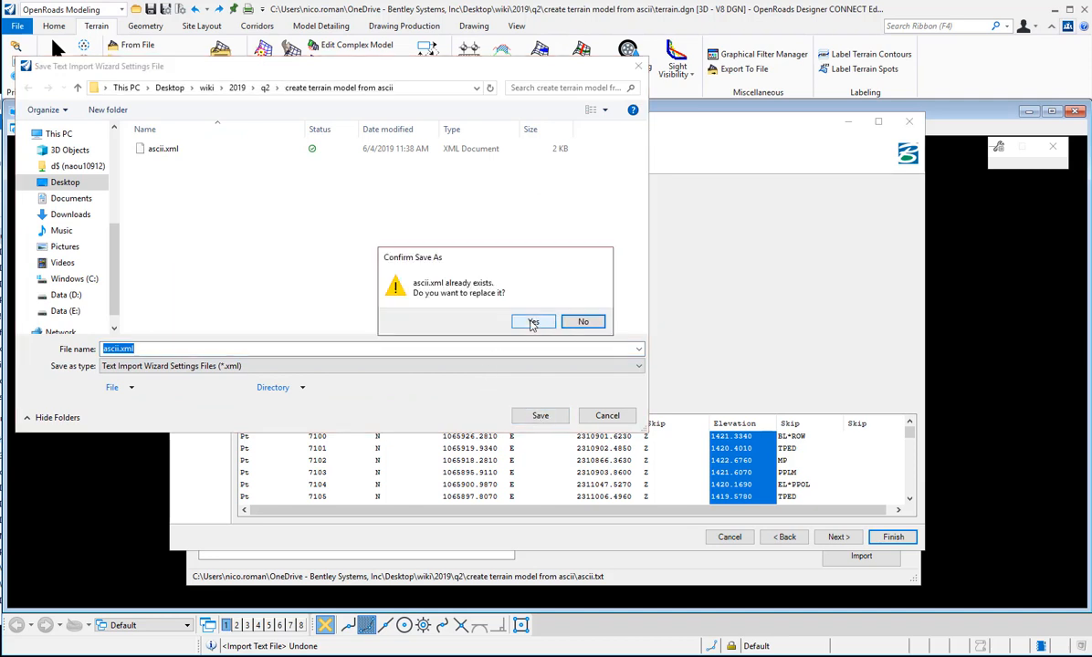
left_click(533, 321)
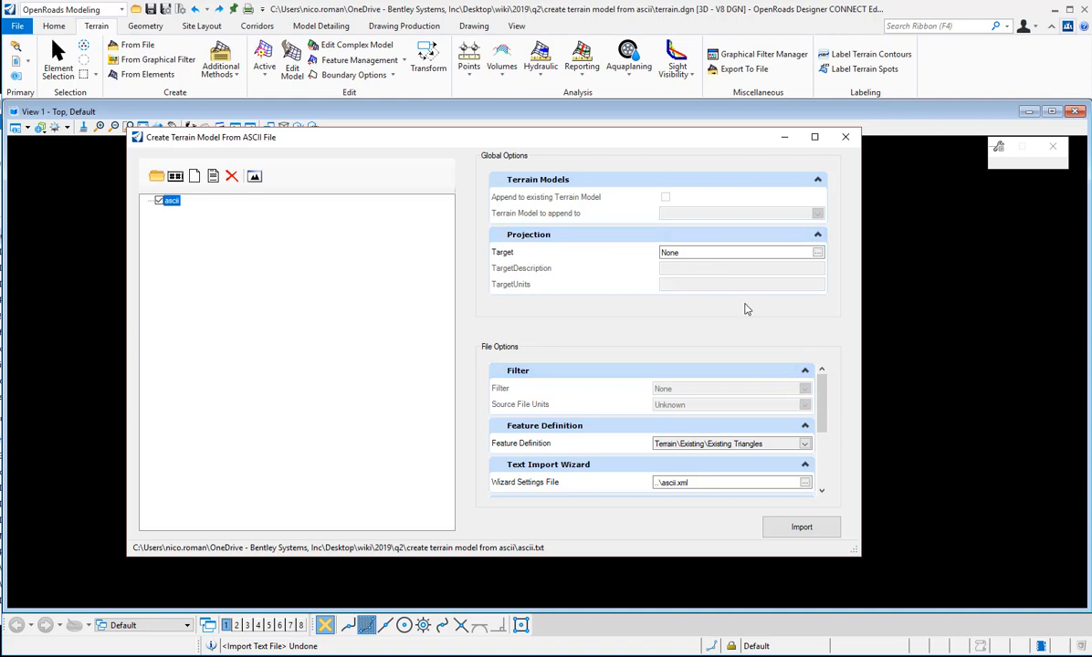
- Set the feature definition to Terrain\Existing\Existing Triangles and import the points as a terrain model
scroll("down", 3)
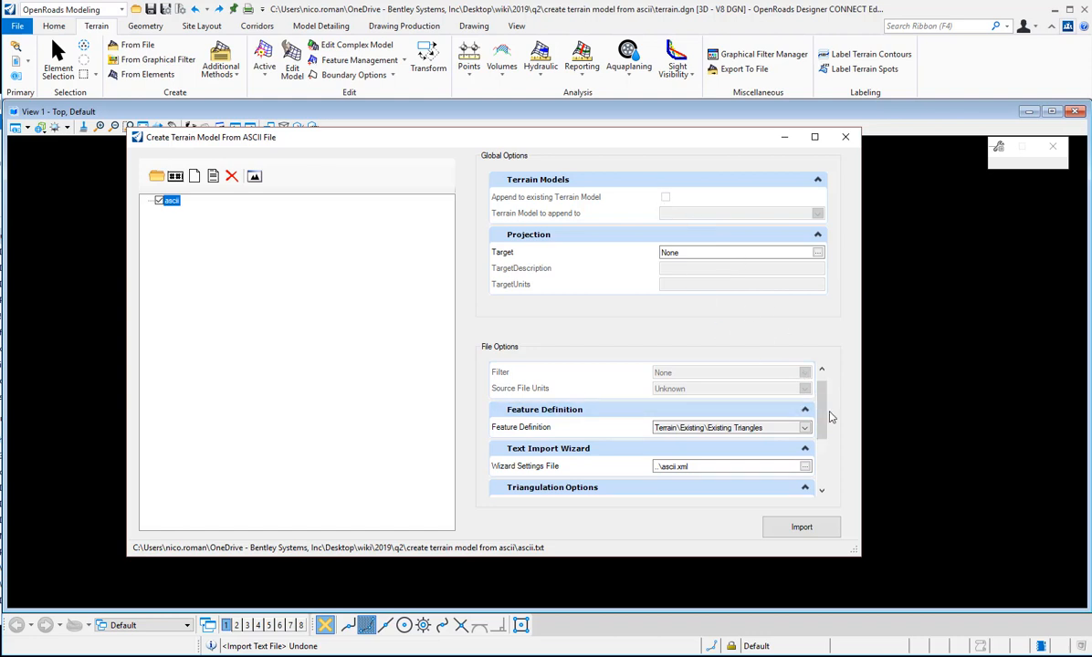
scroll("down", 3)
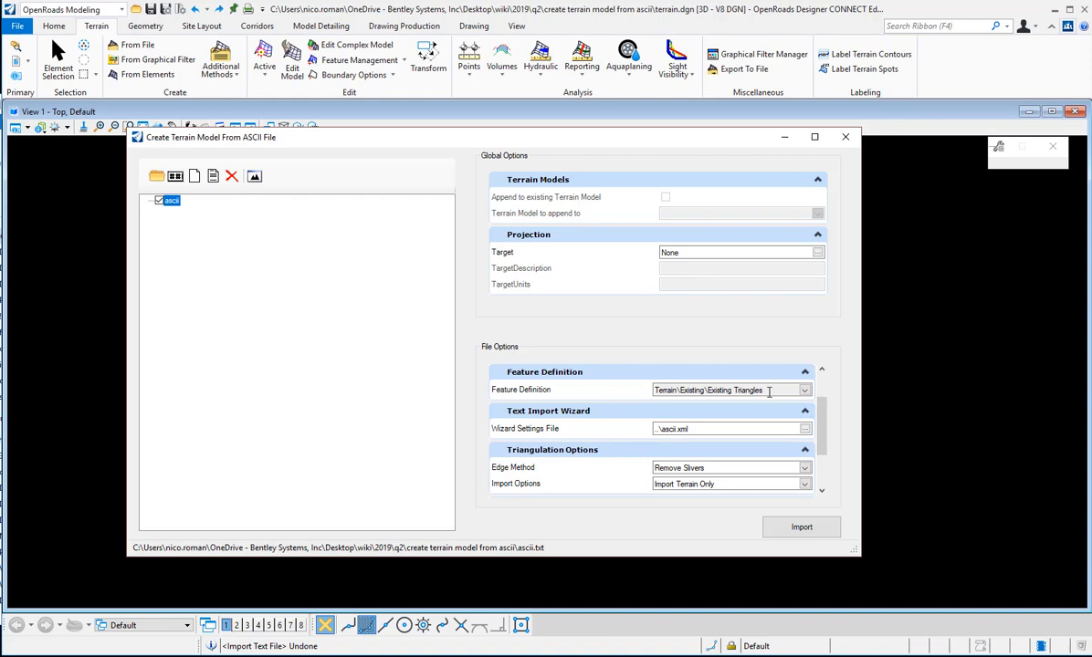
left_click(803, 390)
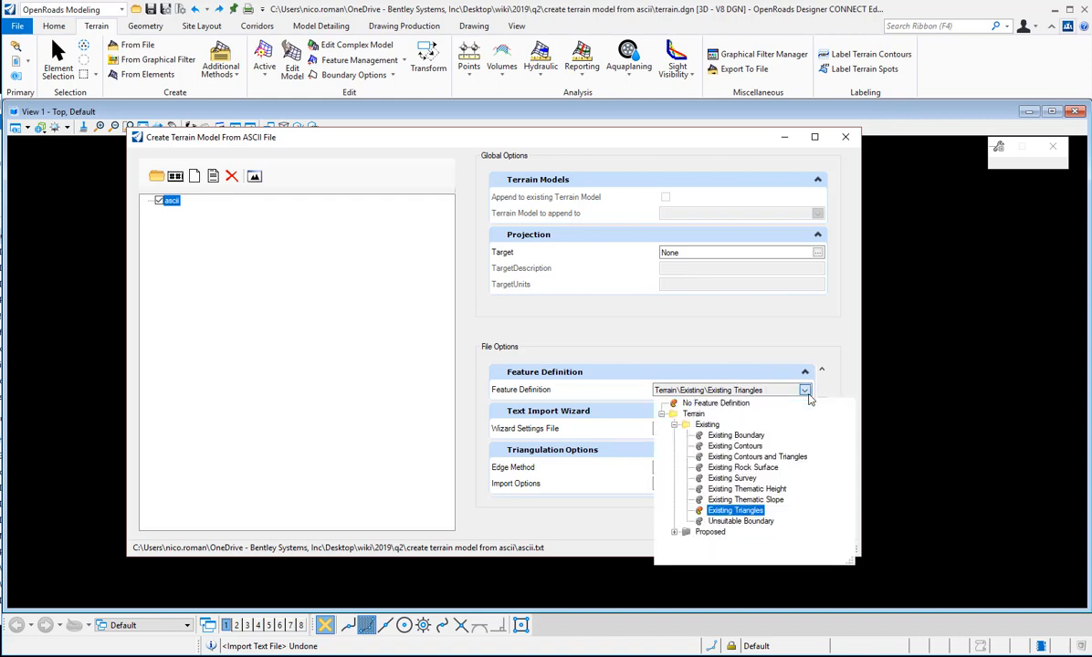
left_click(735, 511)
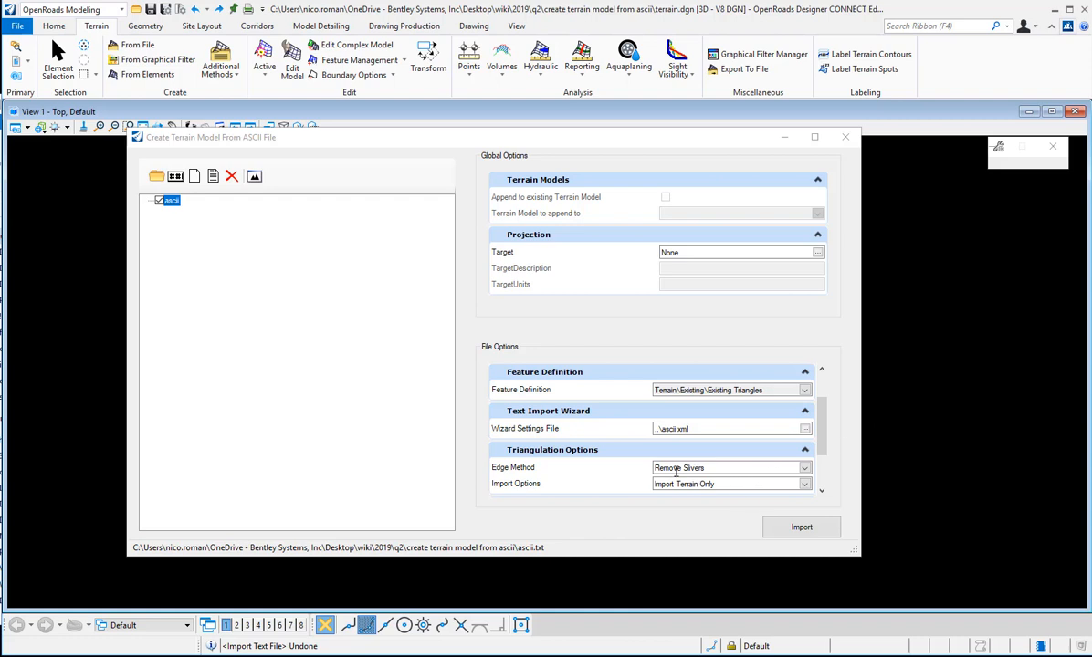
mouse_move(801, 527)
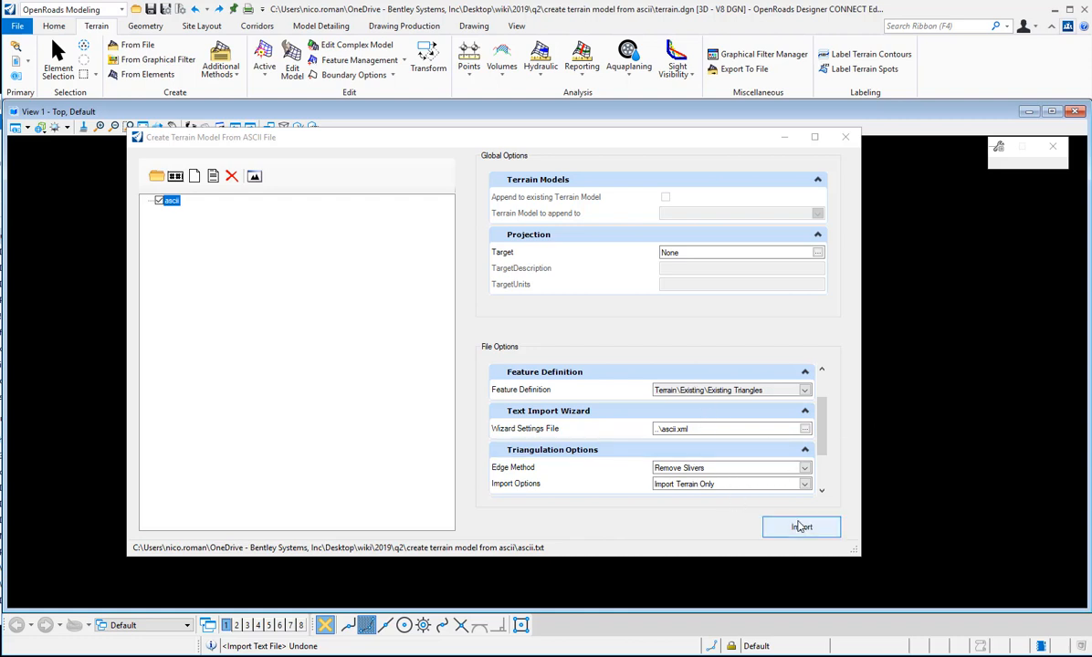
left_click(801, 526)
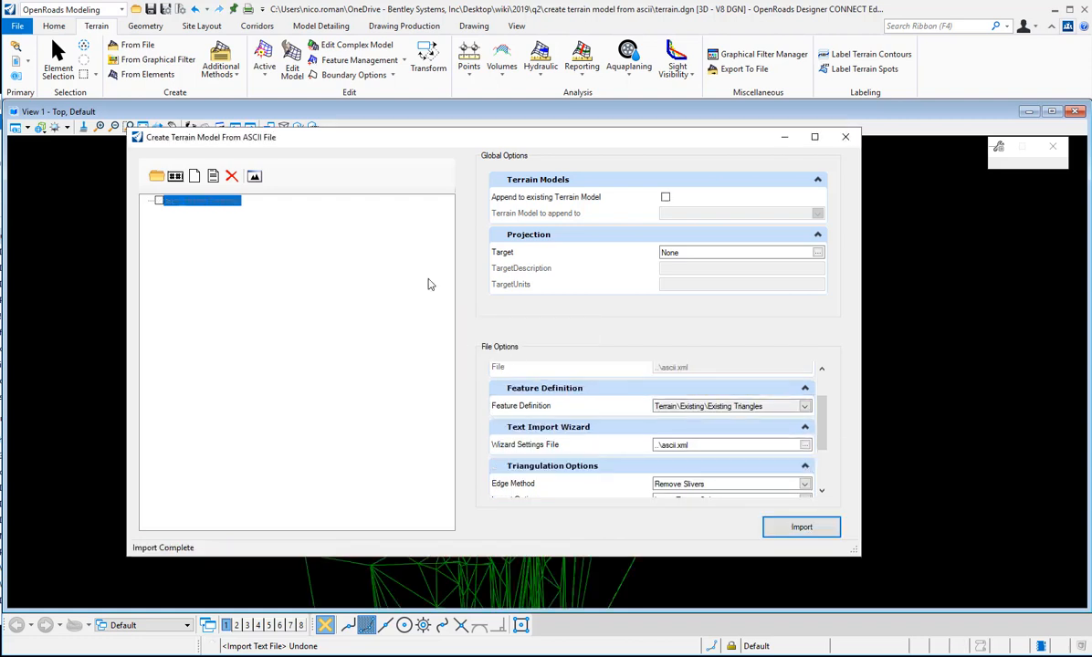
- Select the imported terrain model and show its properties (2,424 points, 4,689 triangles)
left_click_drag(210, 136, 444, 182)
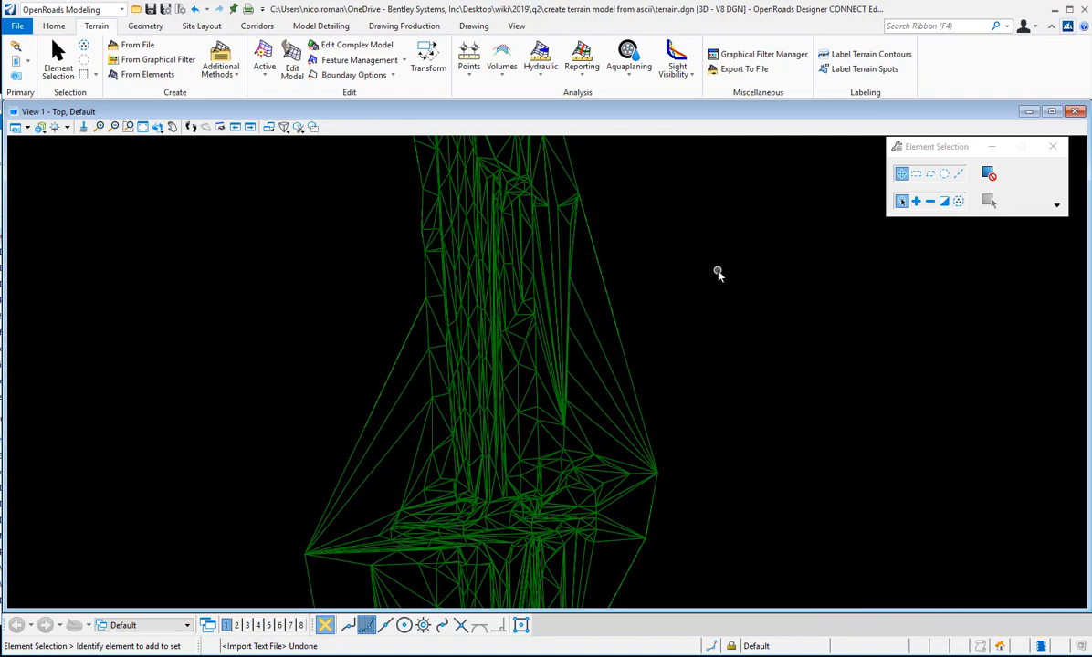
mouse_move(602, 319)
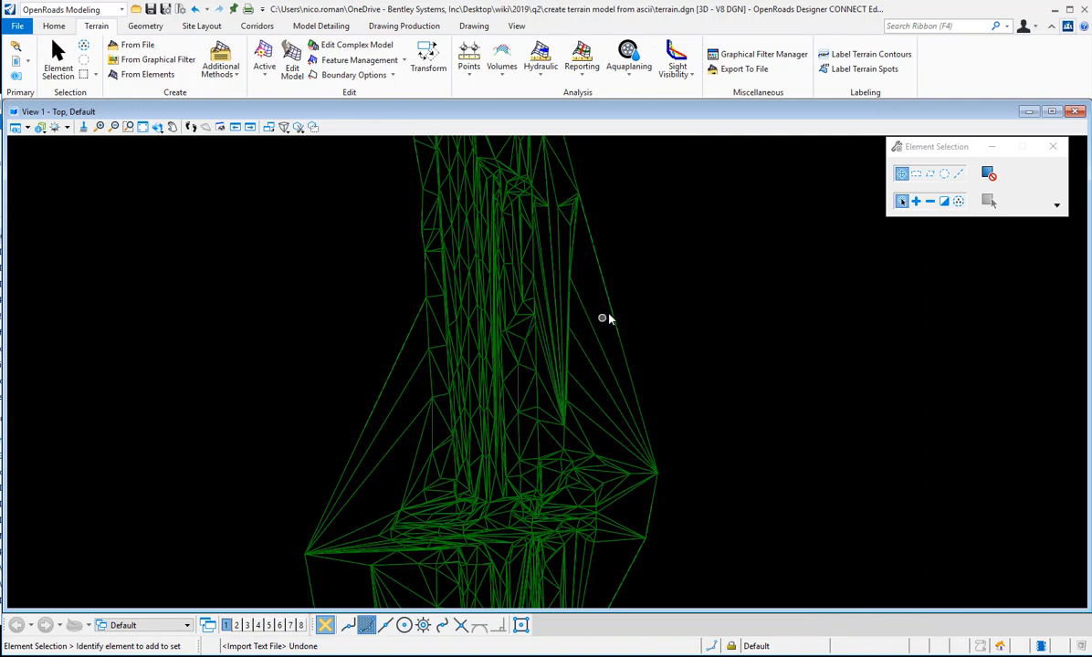
left_click(602, 317)
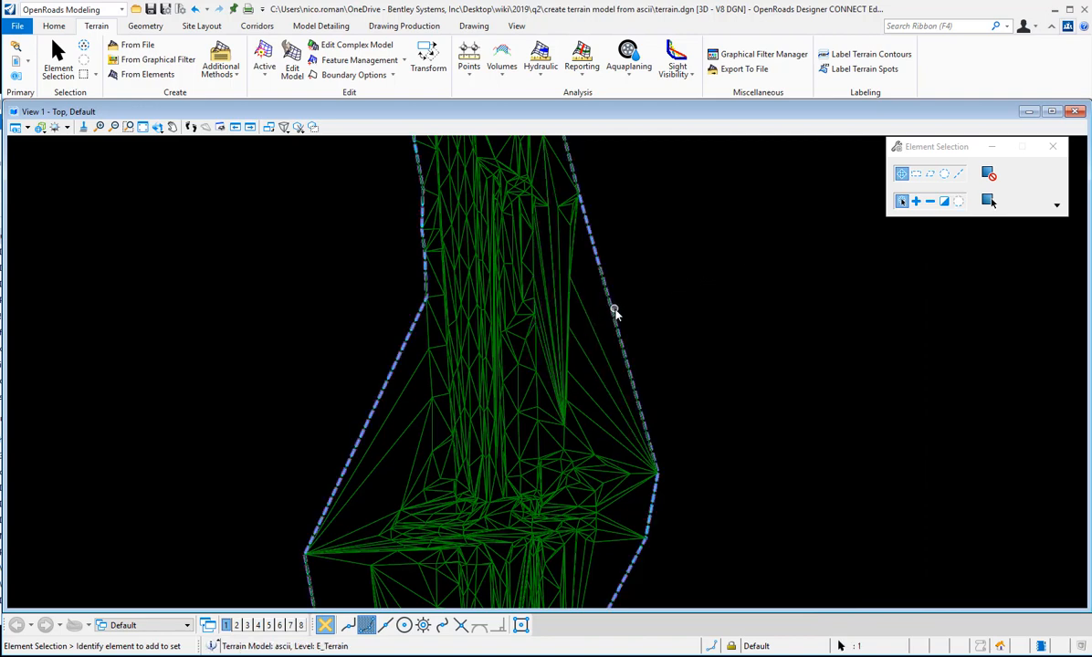
left_click(614, 310)
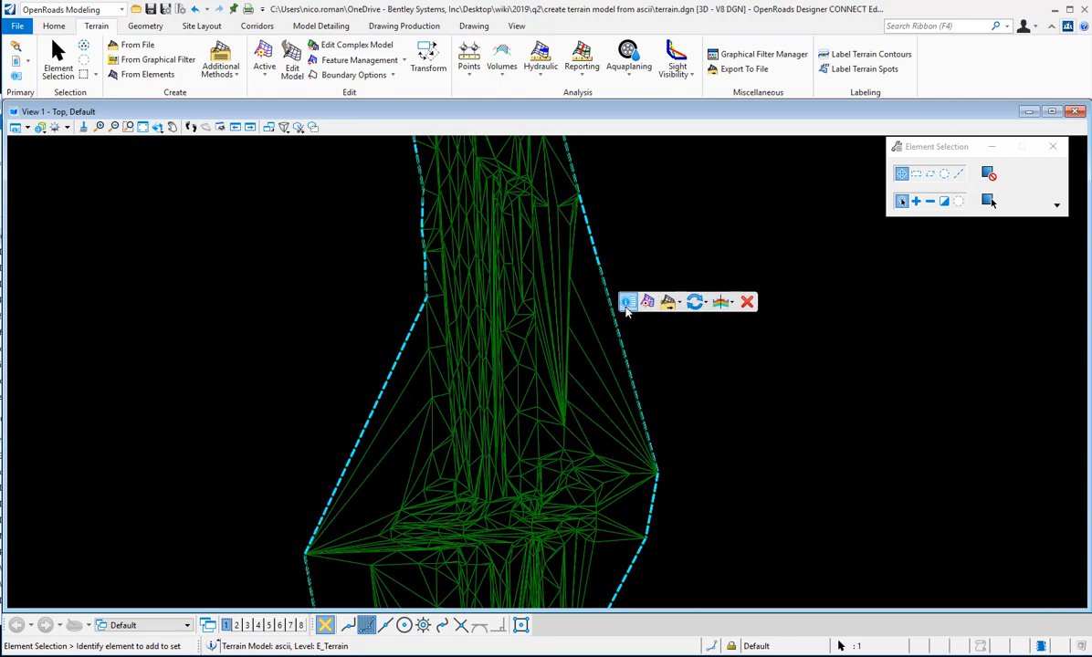
left_click(627, 301)
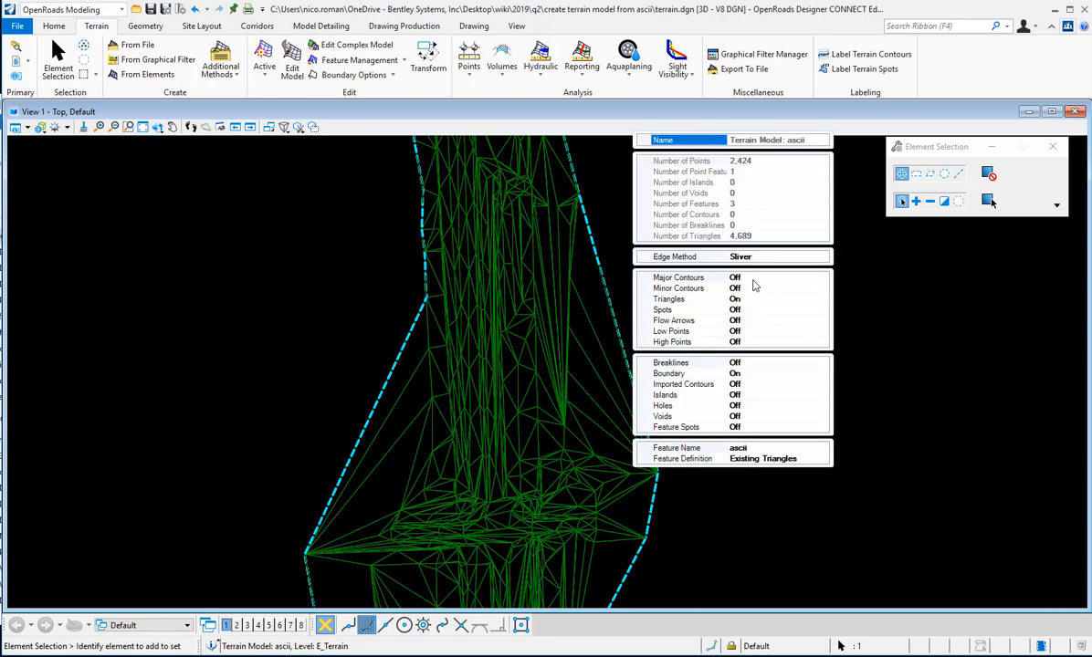
mouse_move(752, 319)
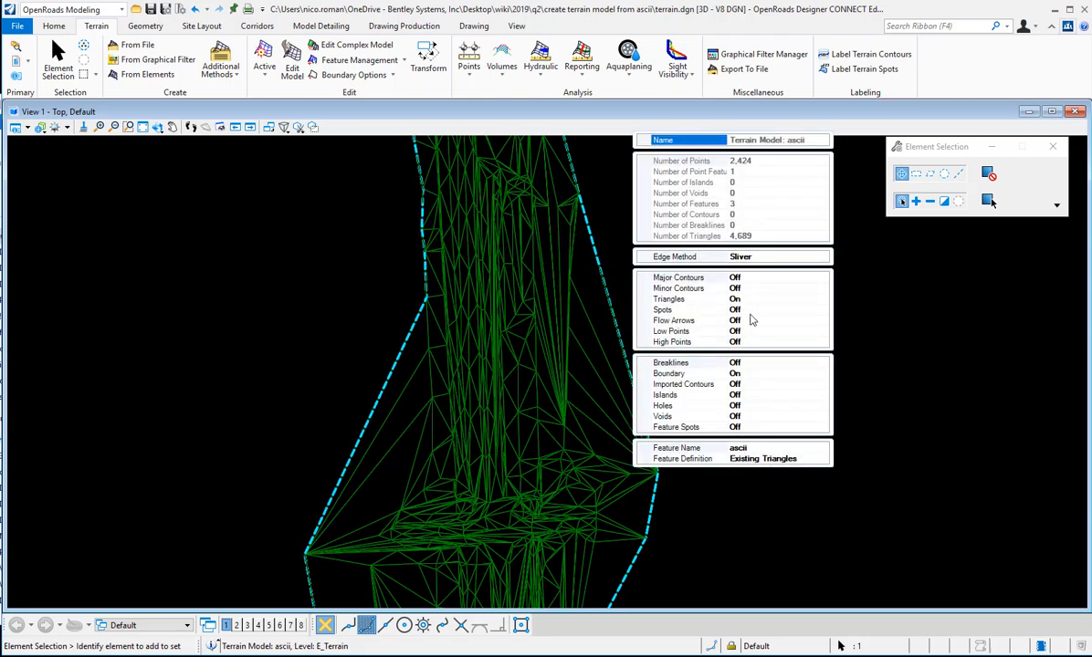